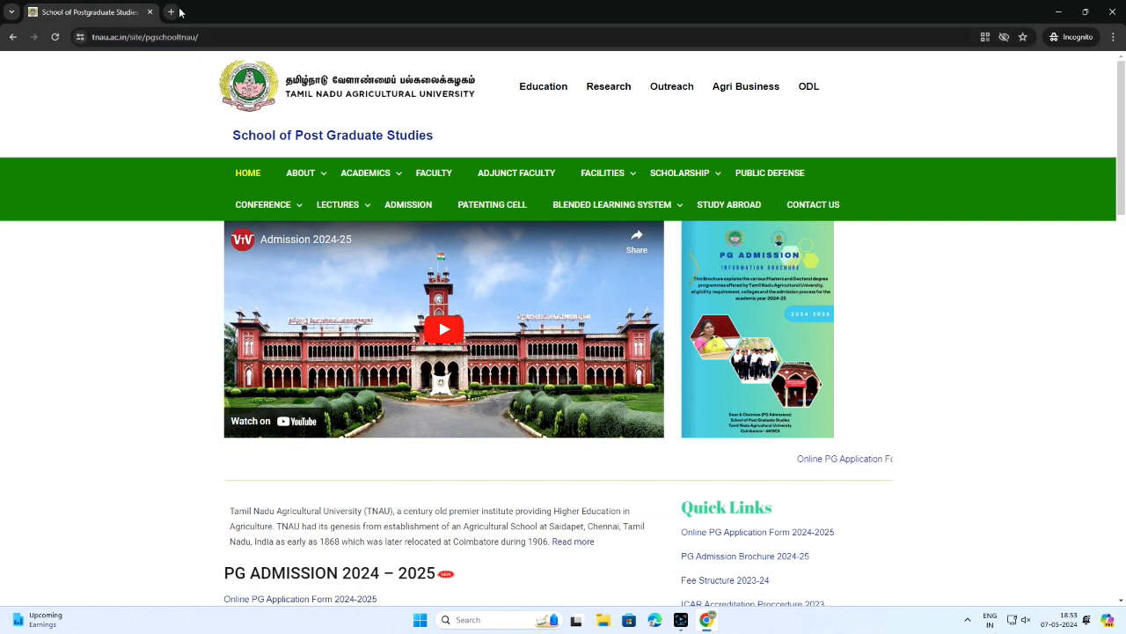
mouse_move(172, 13)
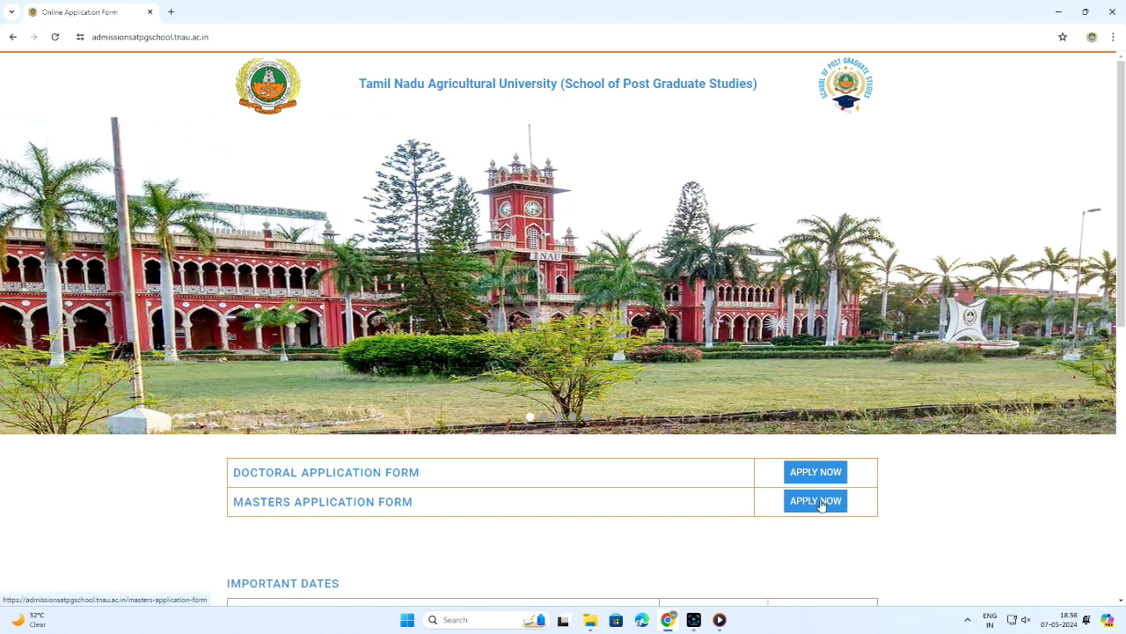
- Register for Masters with name, email, mobile, password, Tamil Nadu, Coimbatore and captcha
left_click(815, 500)
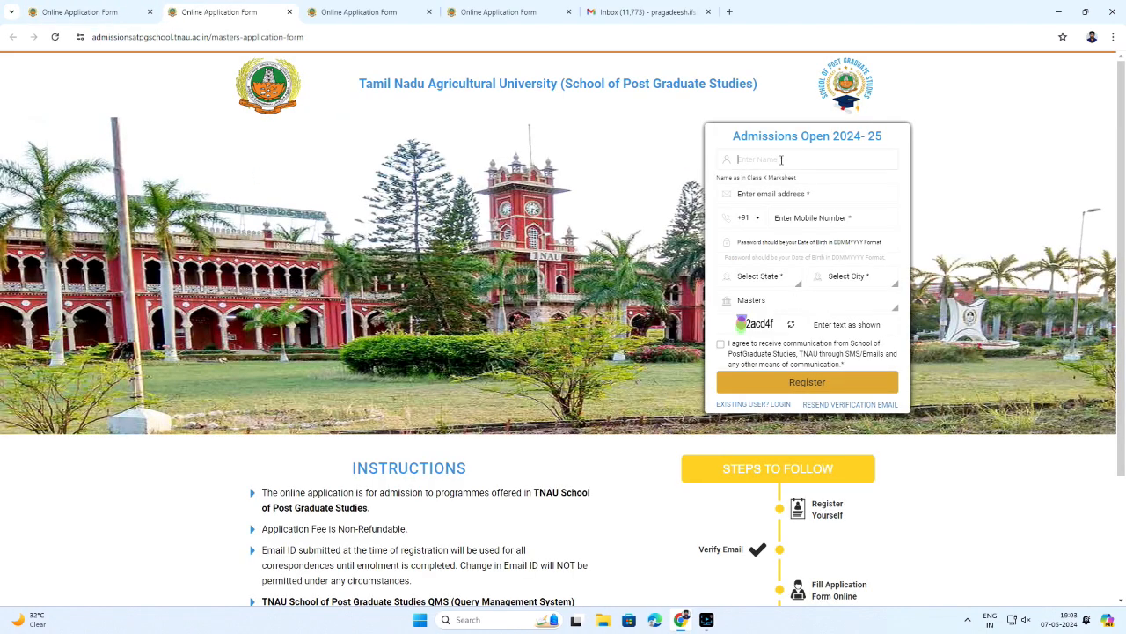
left_click(722, 343)
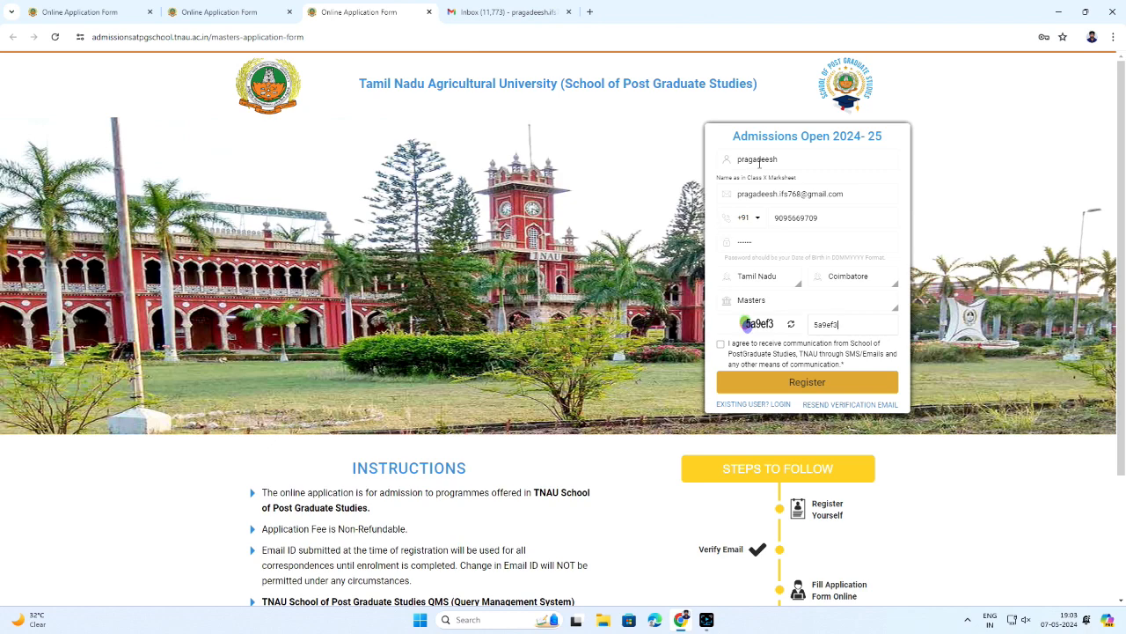
scroll("down", 3)
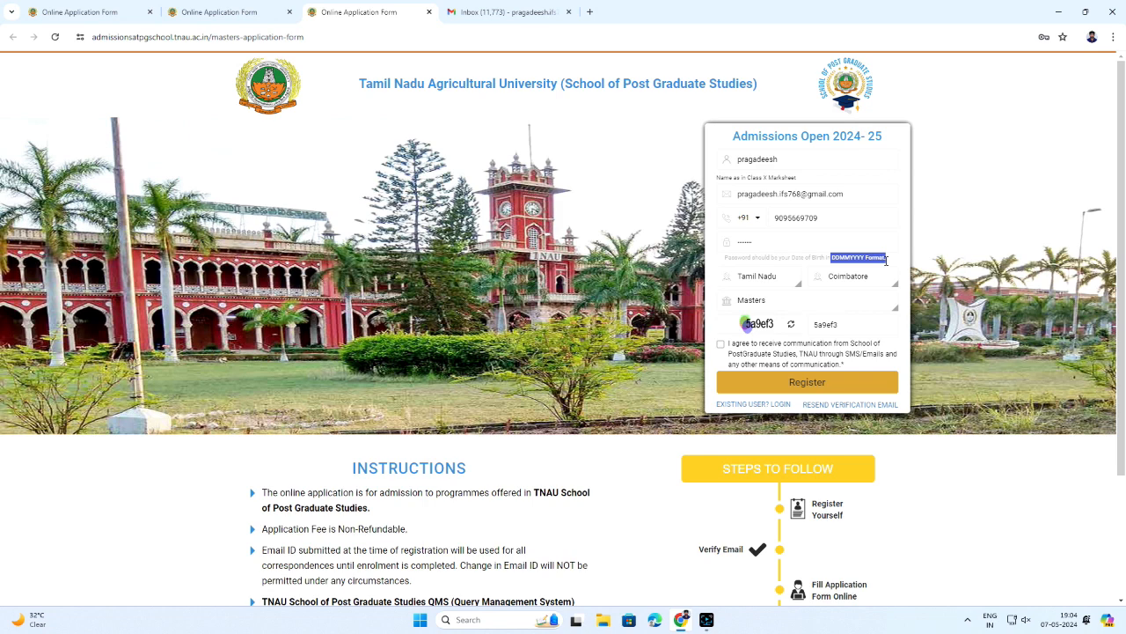
scroll("down", 3)
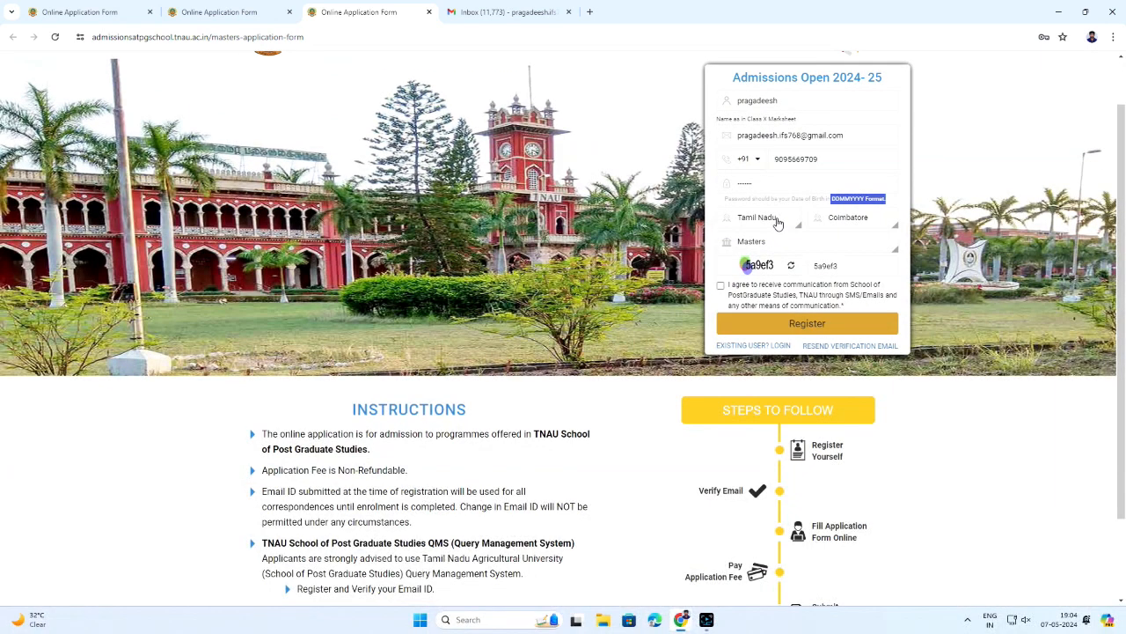
mouse_move(794, 250)
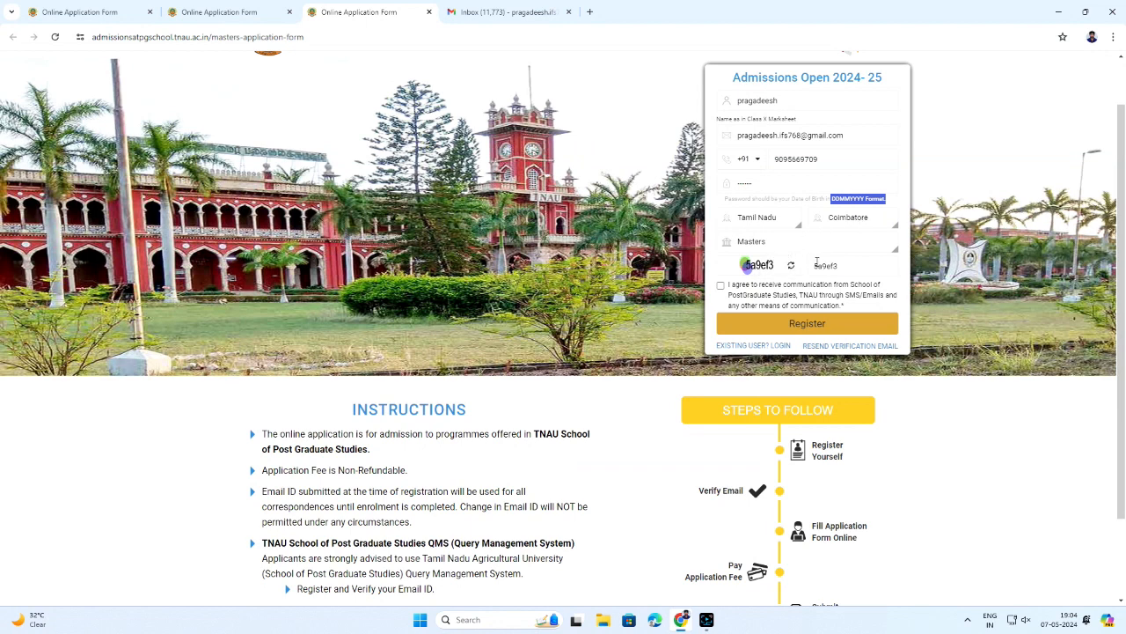
left_click(722, 285)
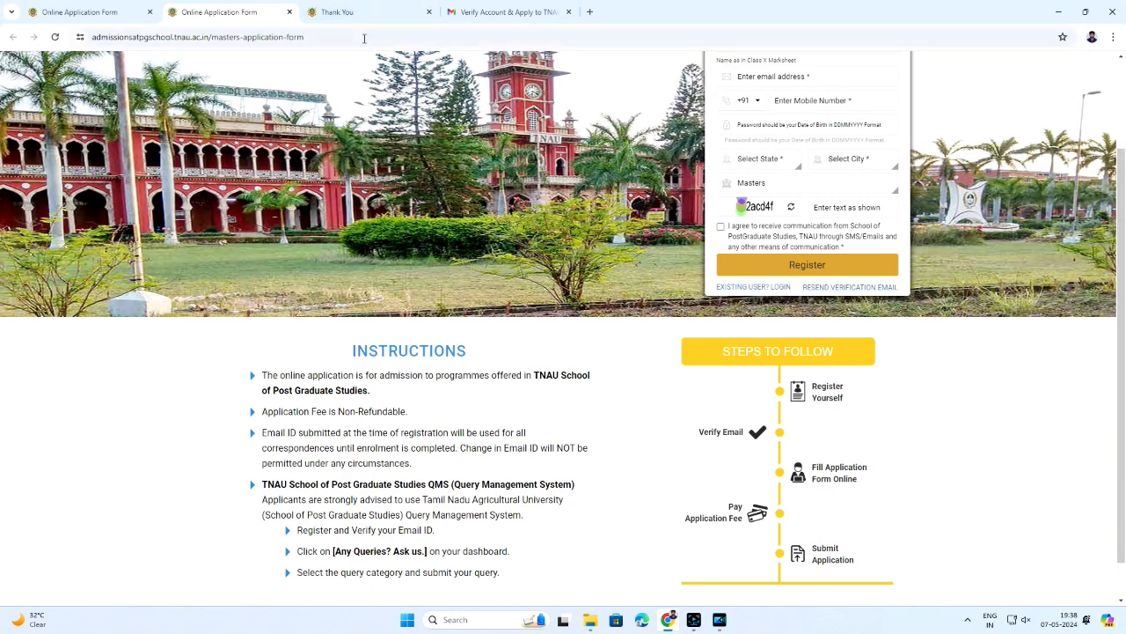
- View the Thank You page, then switch to the Verify Account & Apply email in Gmail
left_click(806, 264)
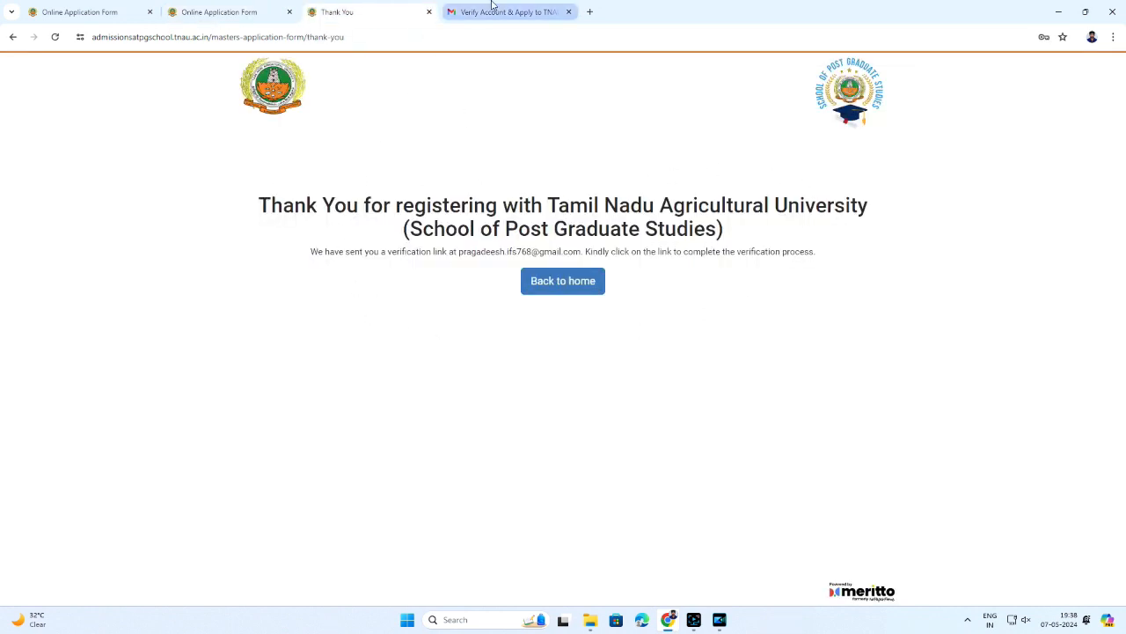
left_click(509, 10)
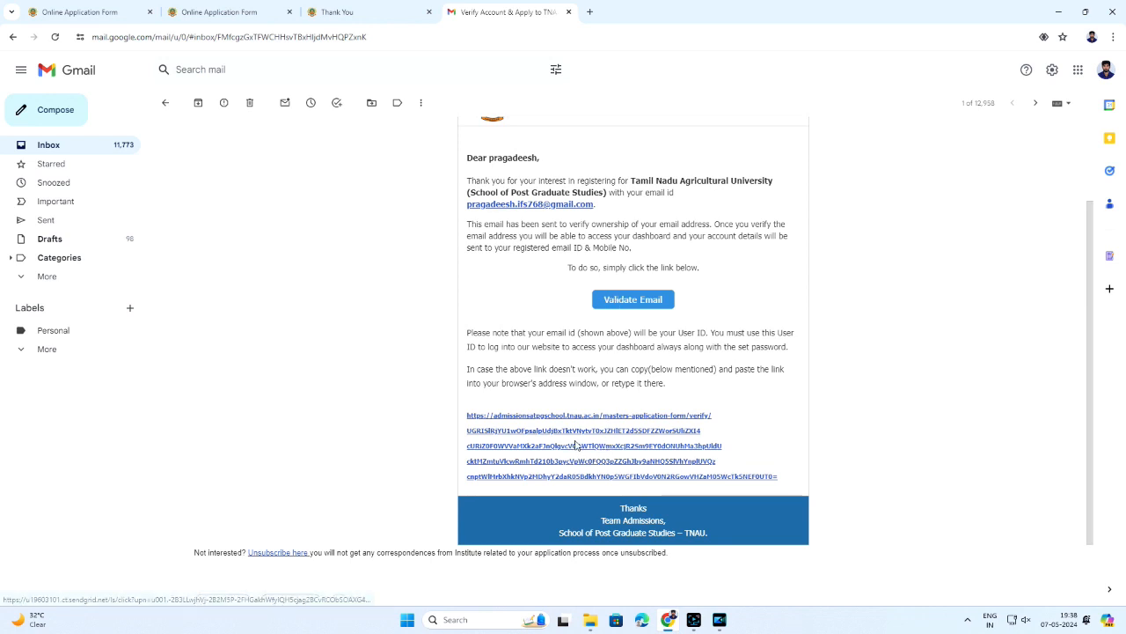
left_click(634, 299)
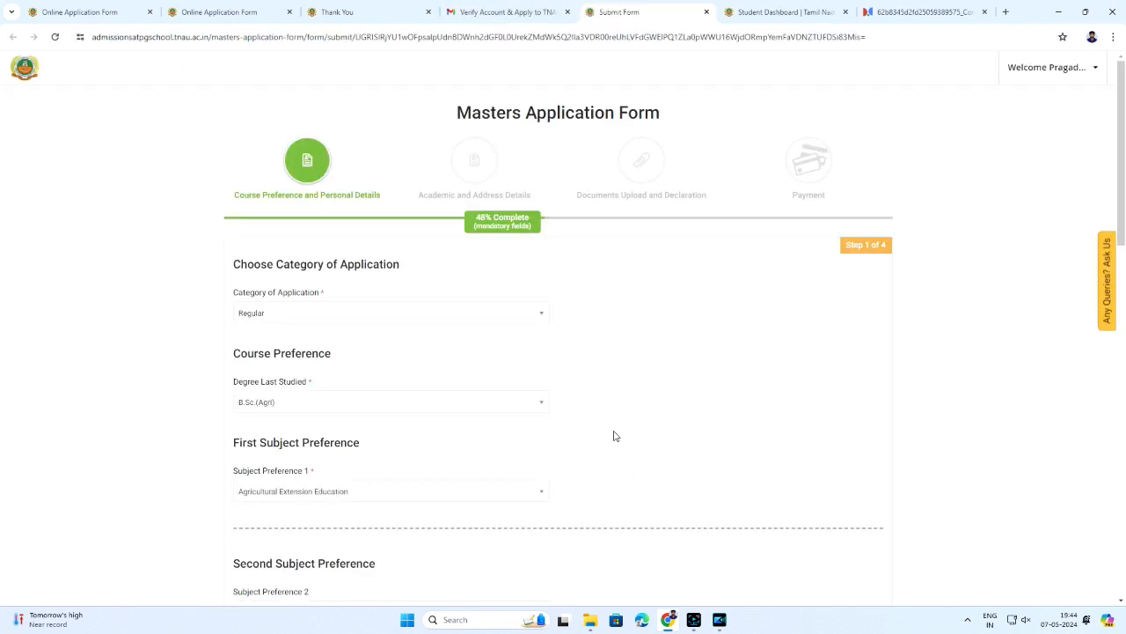
mouse_move(349, 214)
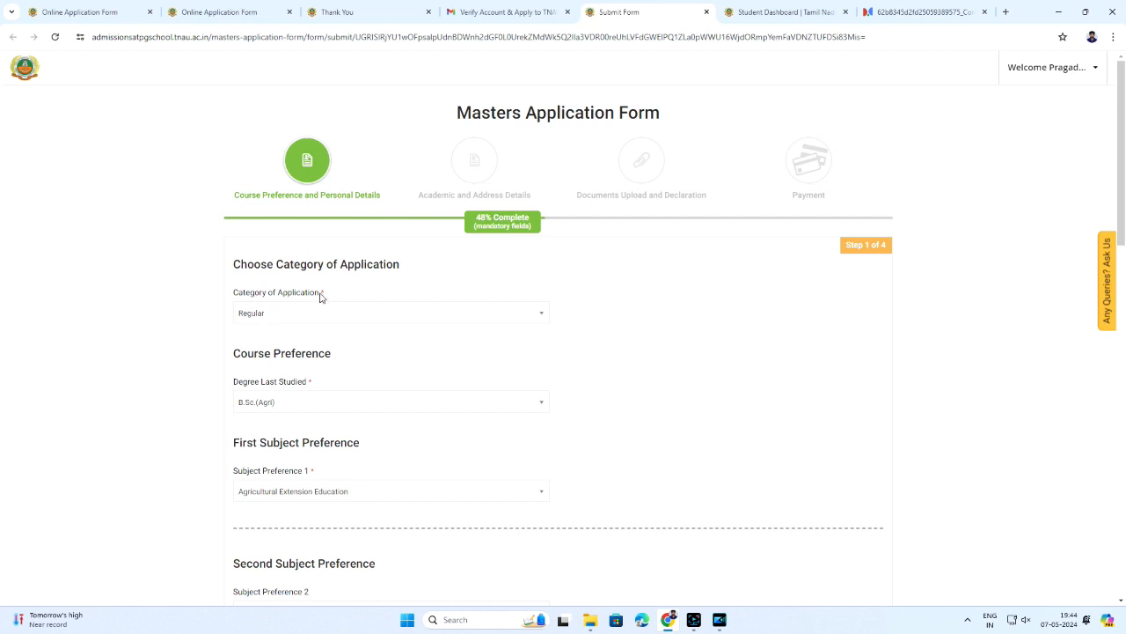
mouse_move(342, 301)
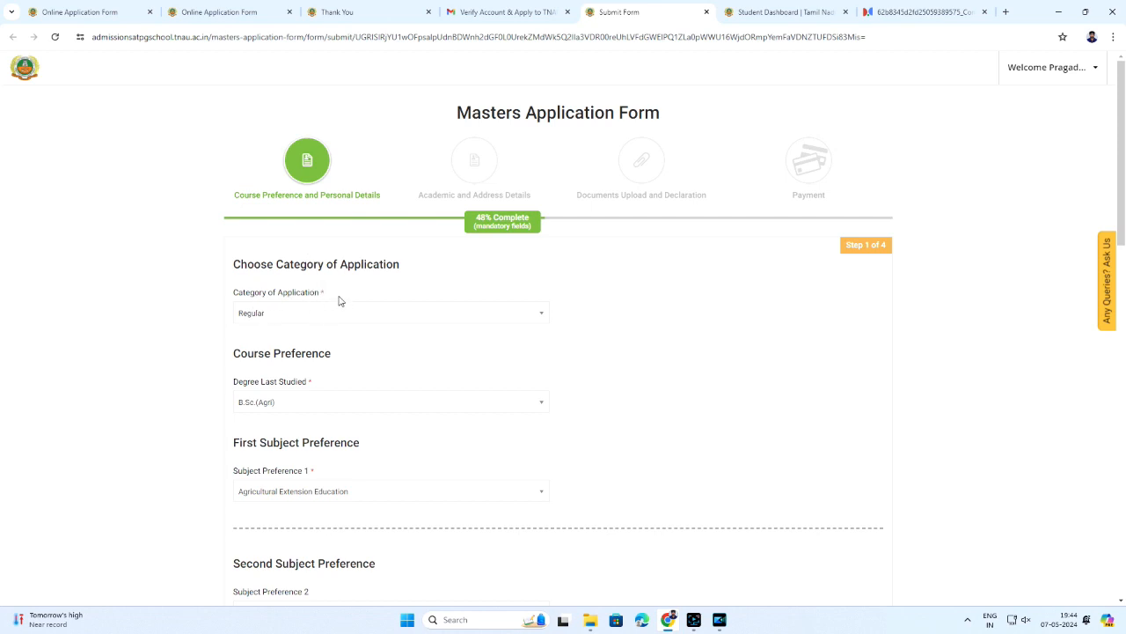
- Review the filled personal and parents' details and advance to step 2 with NEXT
scroll("down", 3)
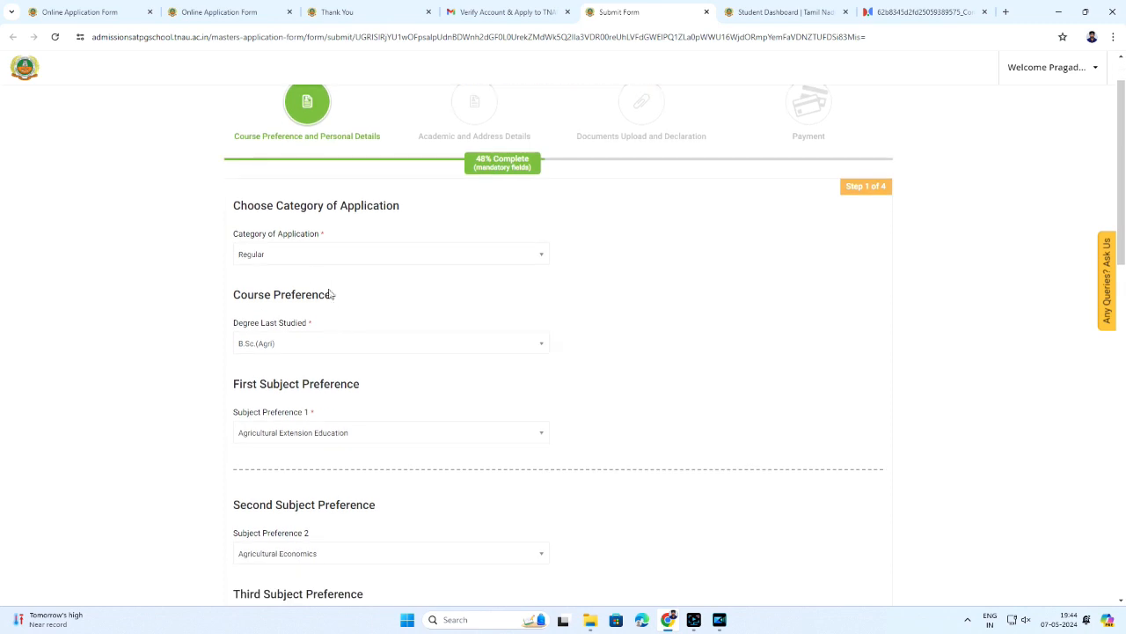
mouse_move(321, 271)
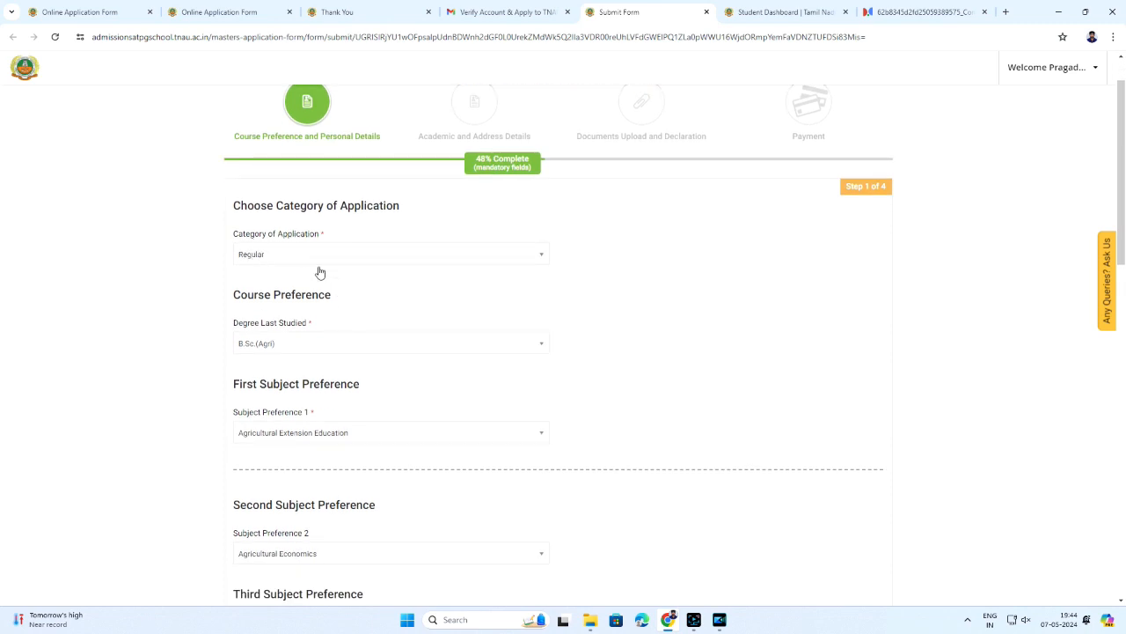
scroll("down", 3)
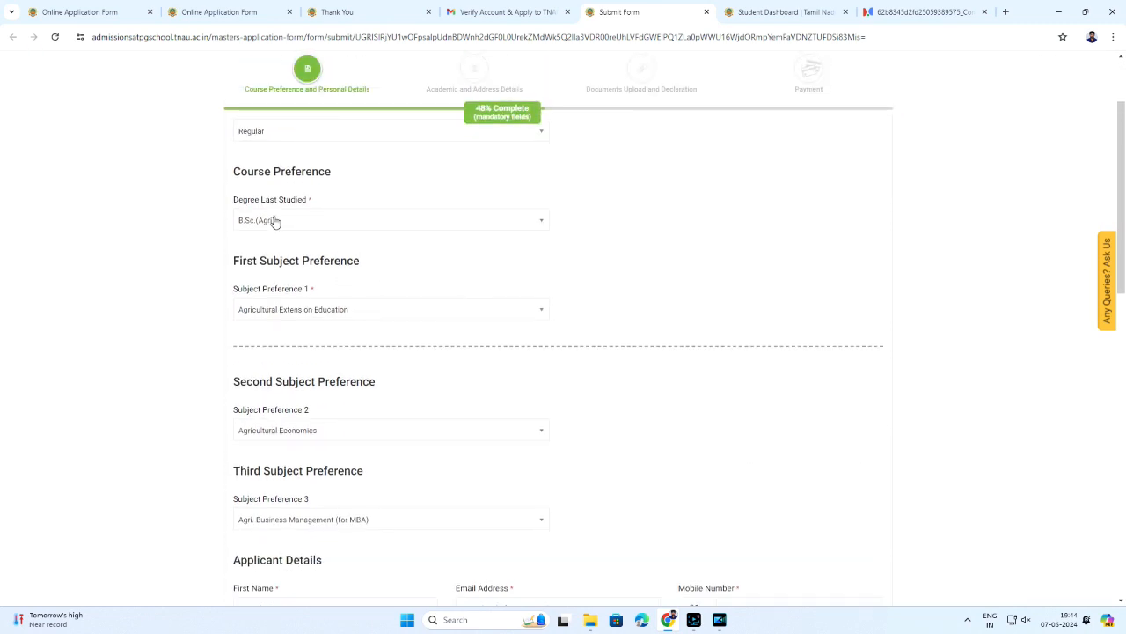
mouse_move(412, 233)
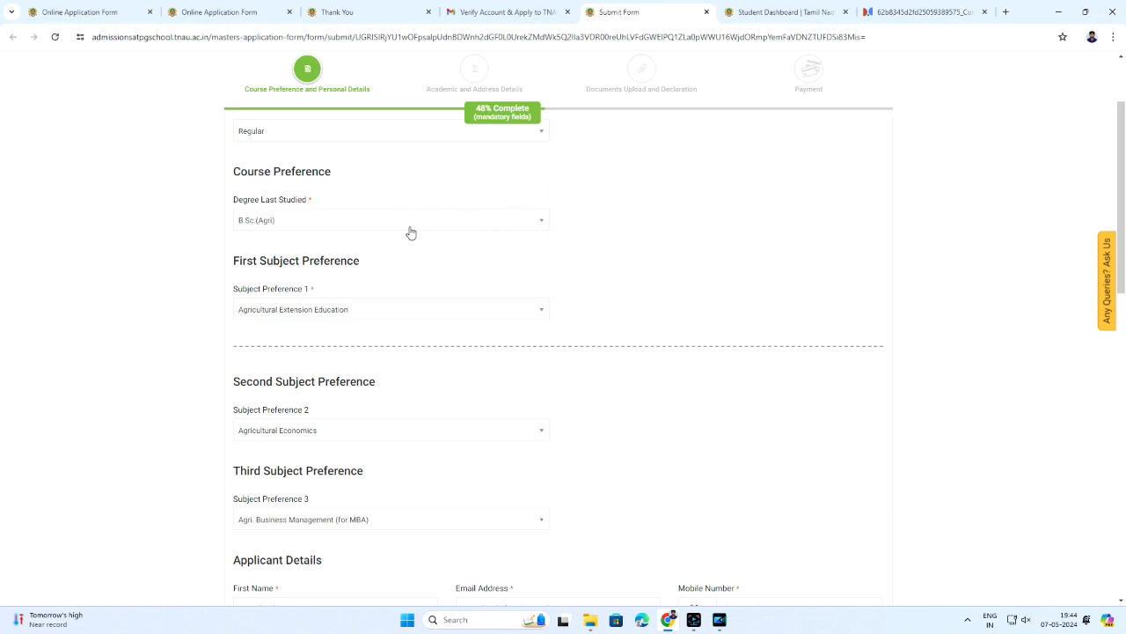
mouse_move(313, 292)
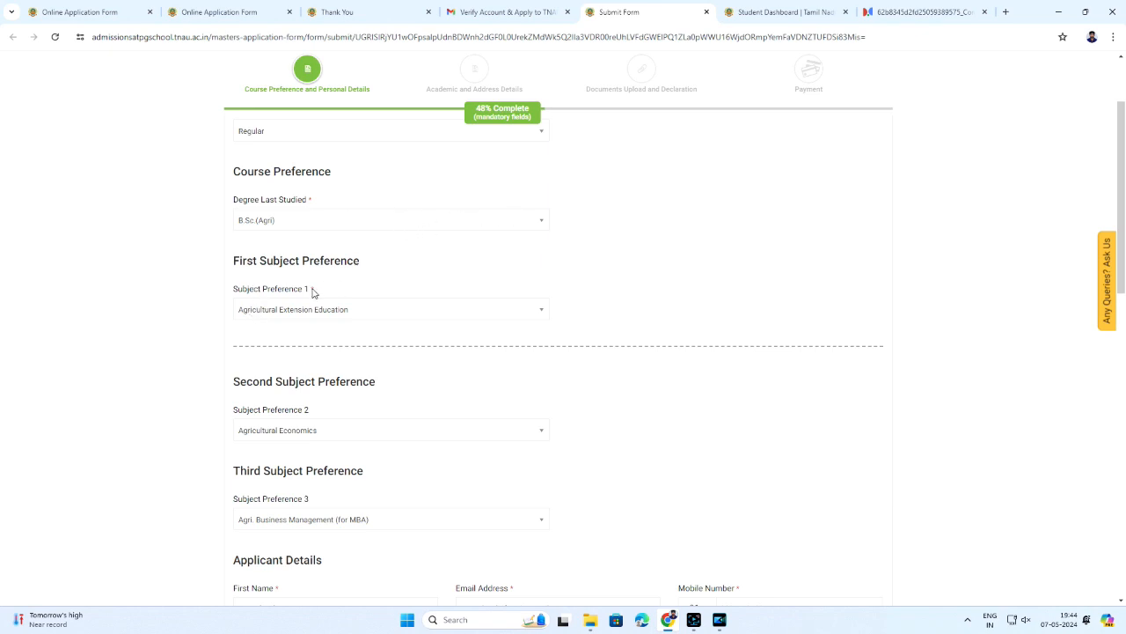
scroll("down", 3)
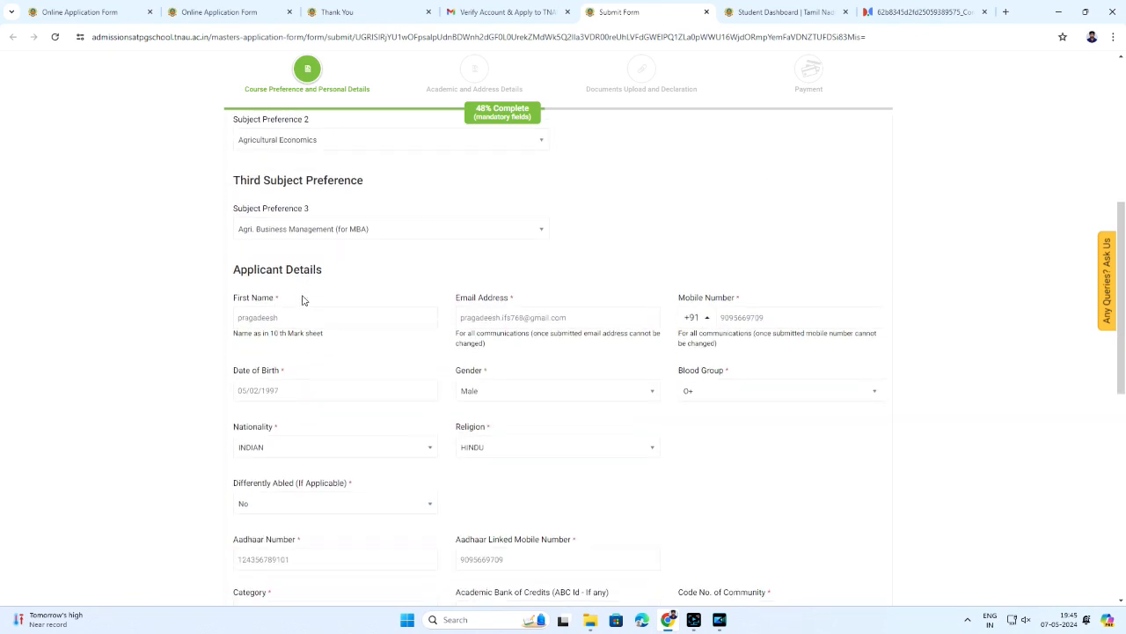
scroll("down", 3)
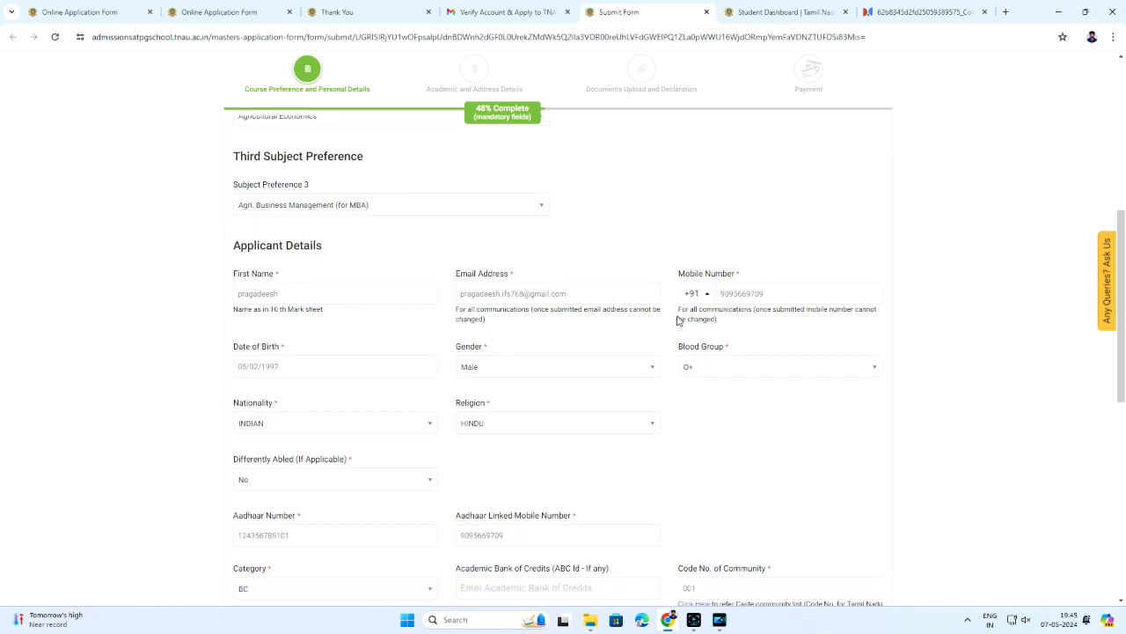
scroll("down", 3)
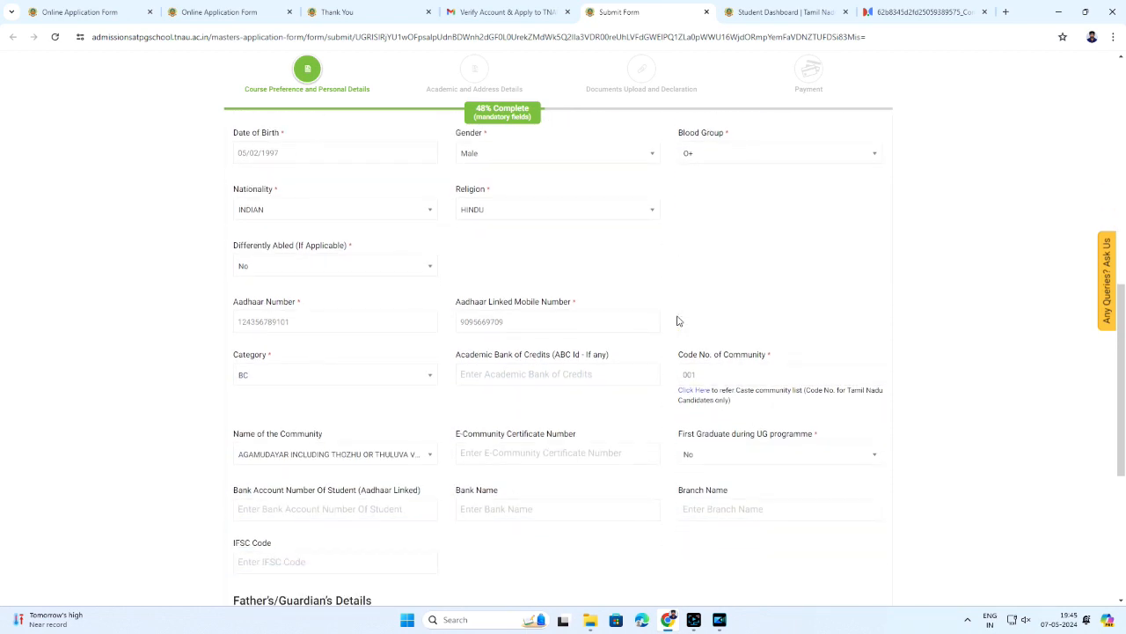
scroll("down", 3)
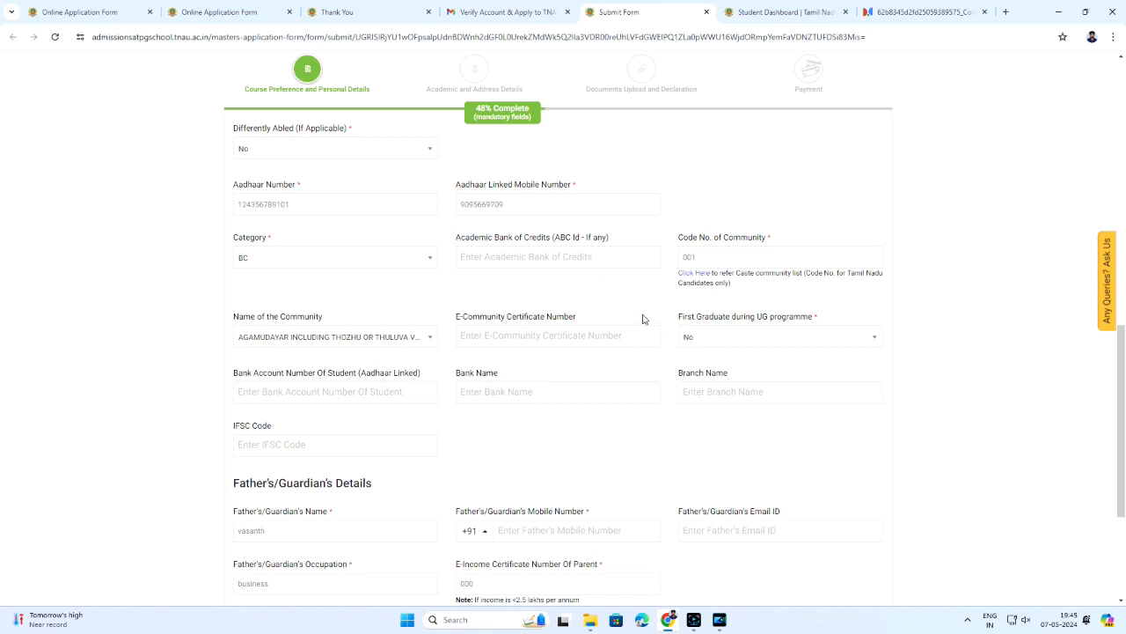
scroll("down", 3)
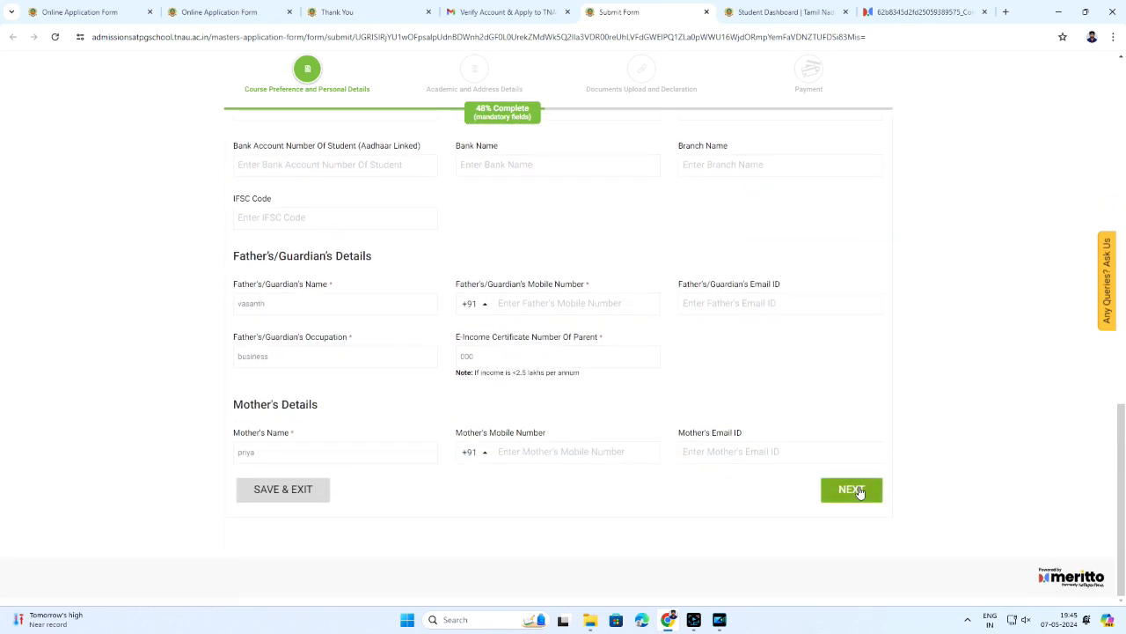
left_click(852, 490)
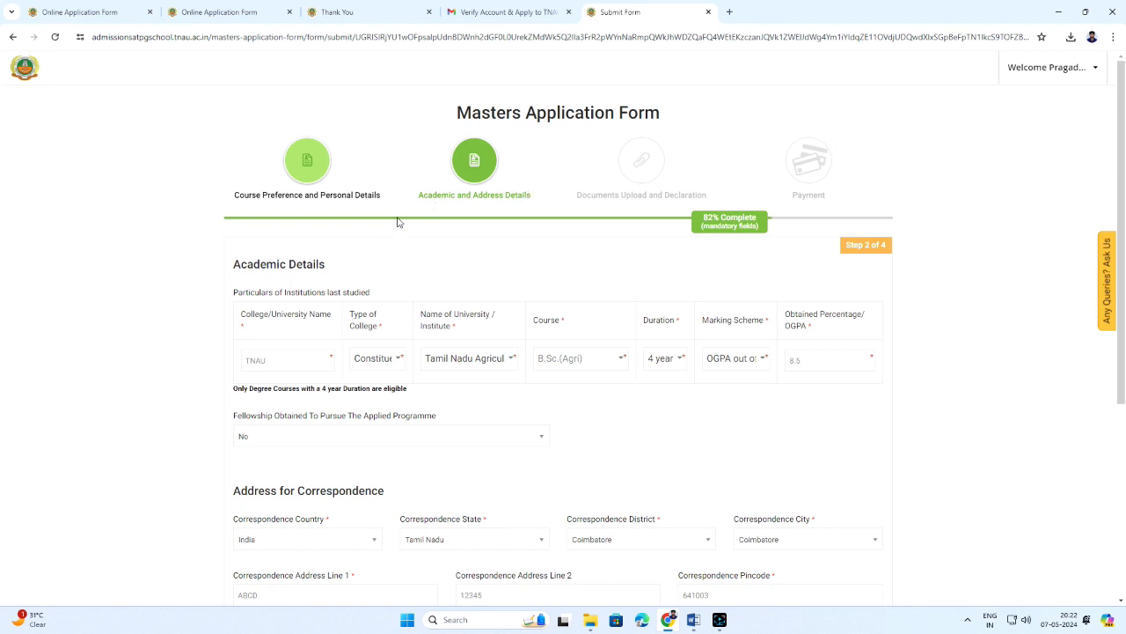
- Set Fellowship Obtained to No (after trying Yes) and advance to step 3 with NEXT
scroll("down", 3)
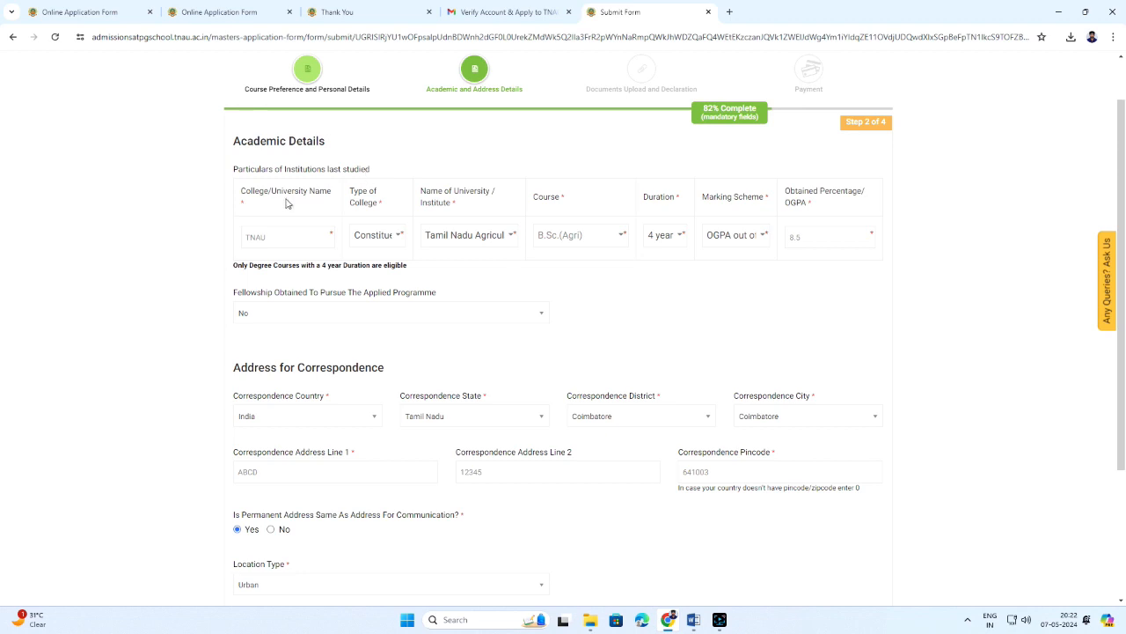
mouse_move(391, 216)
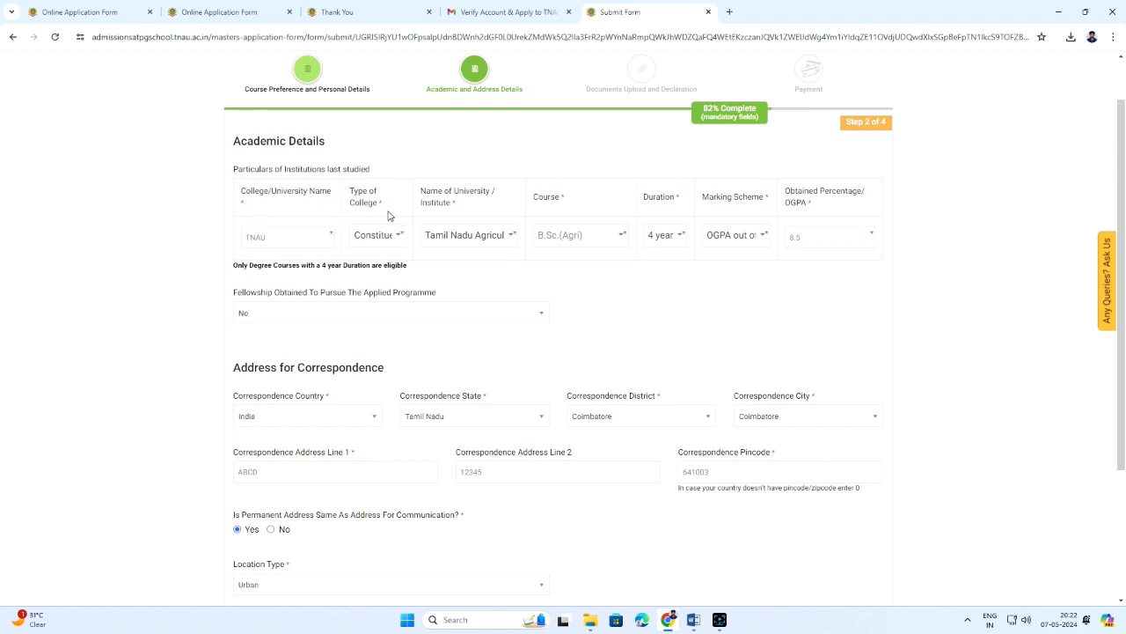
mouse_move(695, 211)
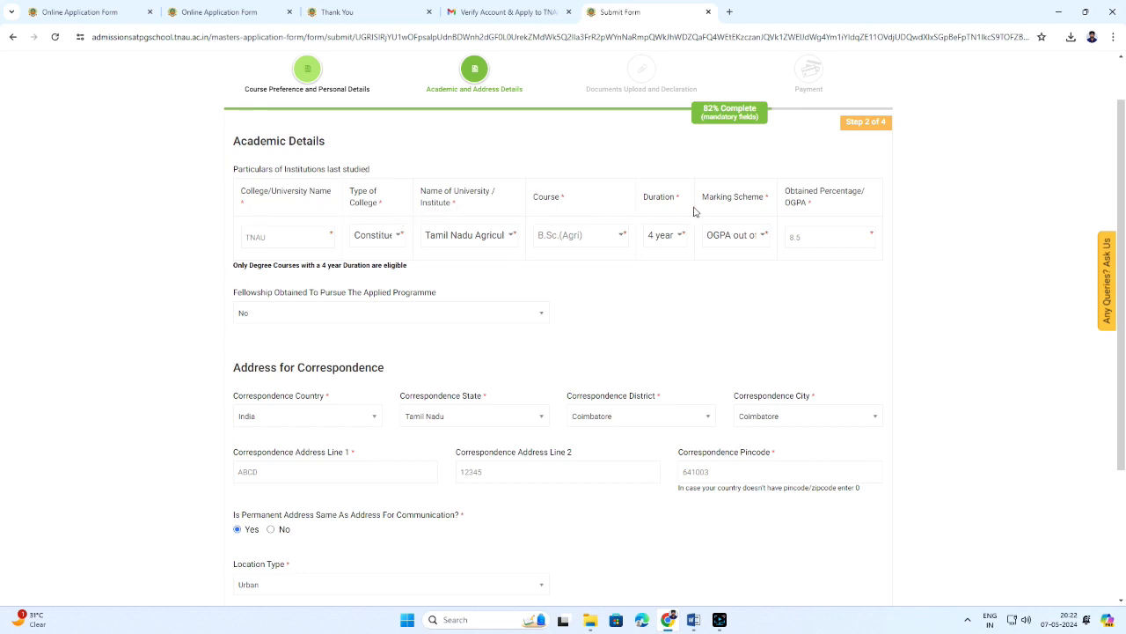
left_click(391, 313)
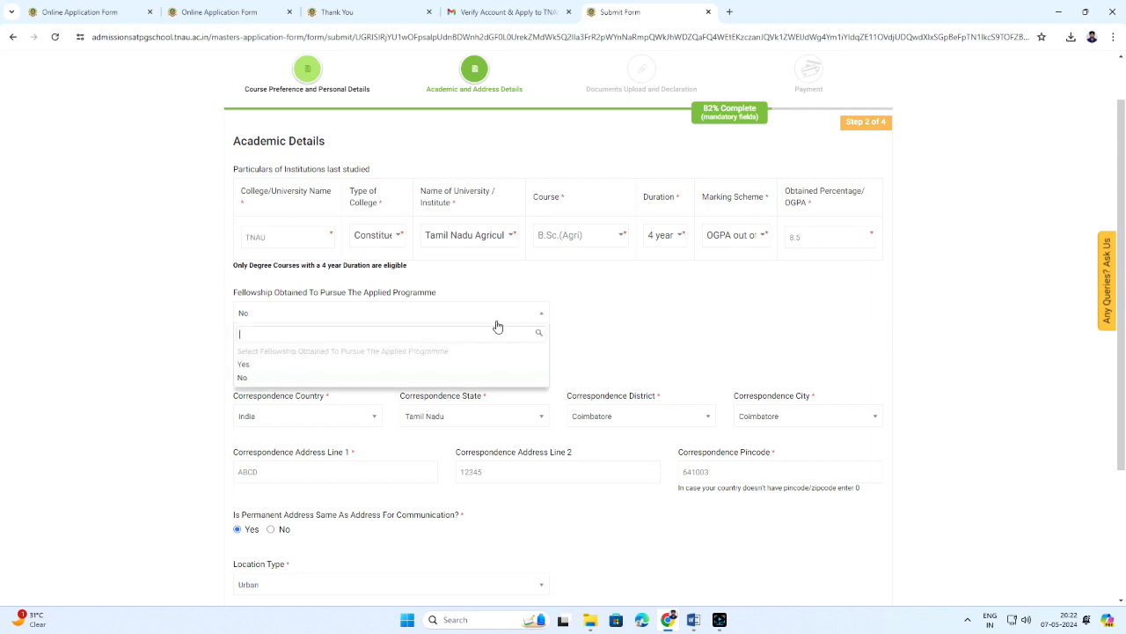
mouse_move(387, 375)
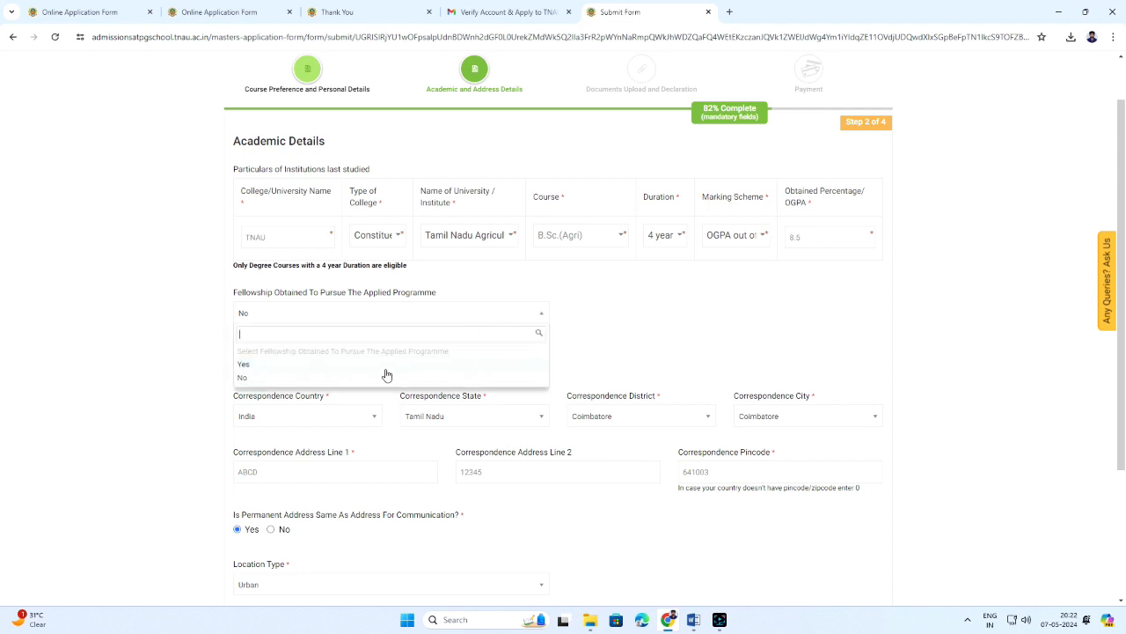
left_click(243, 362)
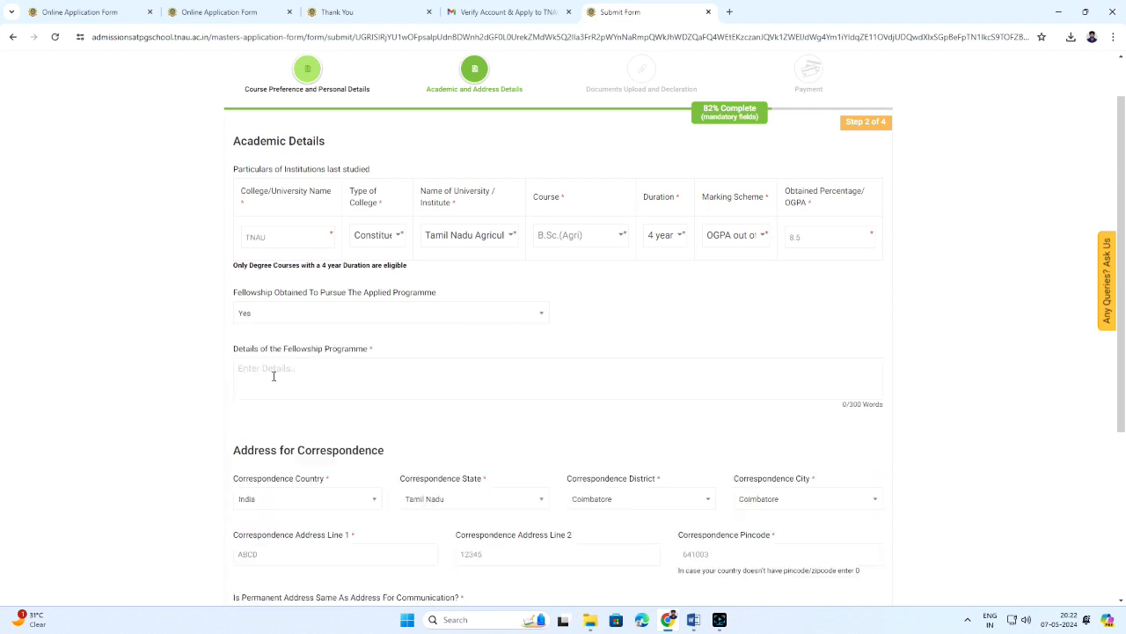
left_click(391, 313)
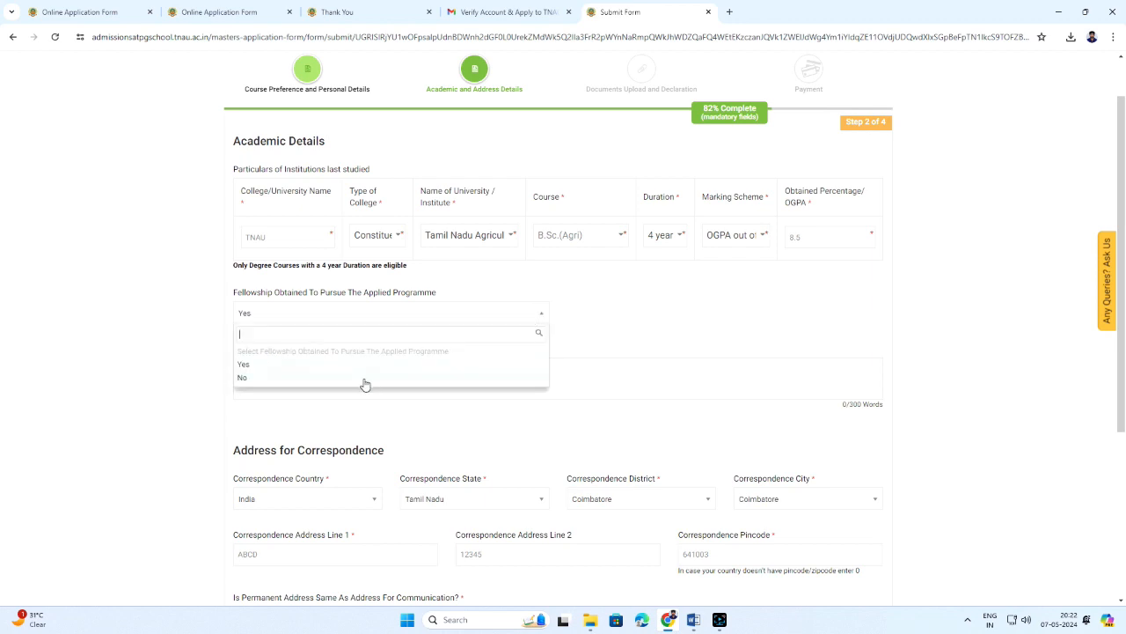
left_click(243, 377)
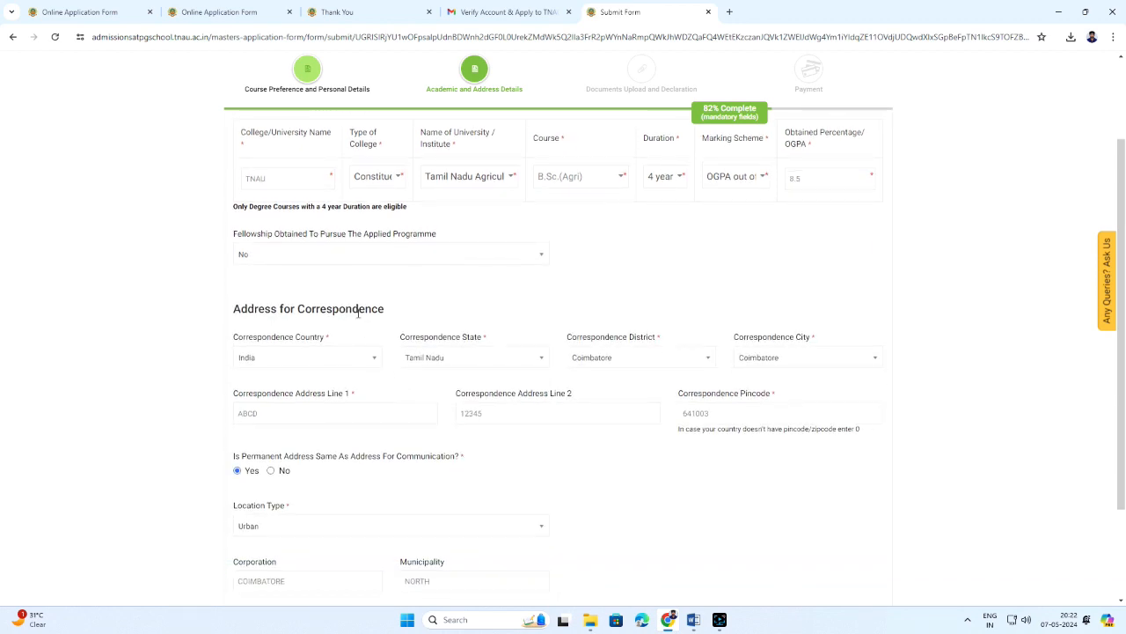
scroll("down", 3)
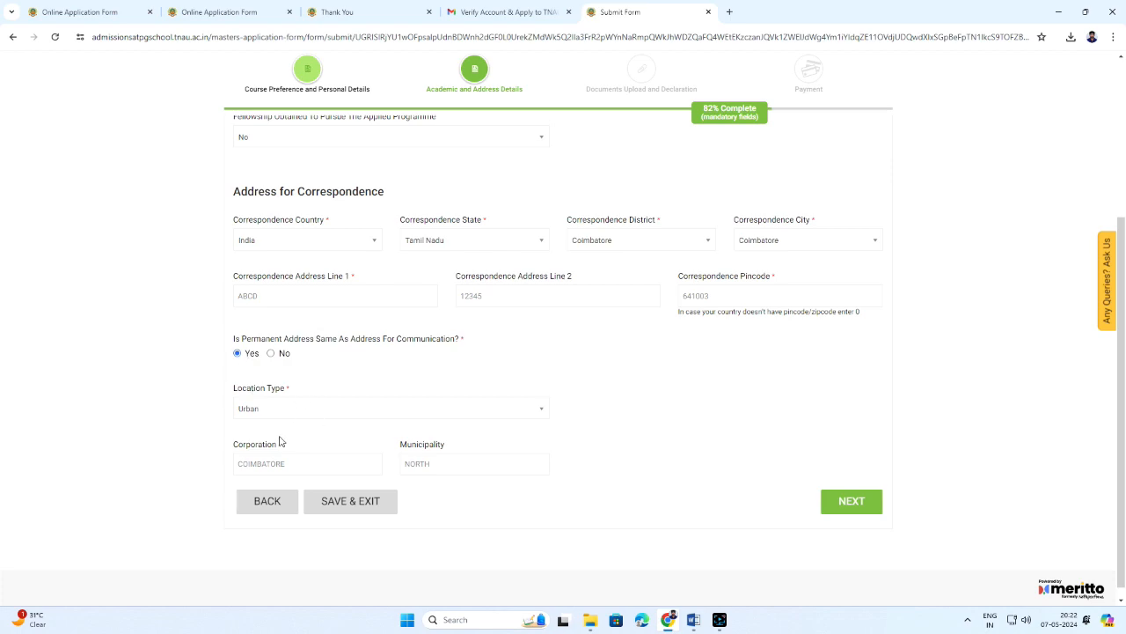
left_click(850, 500)
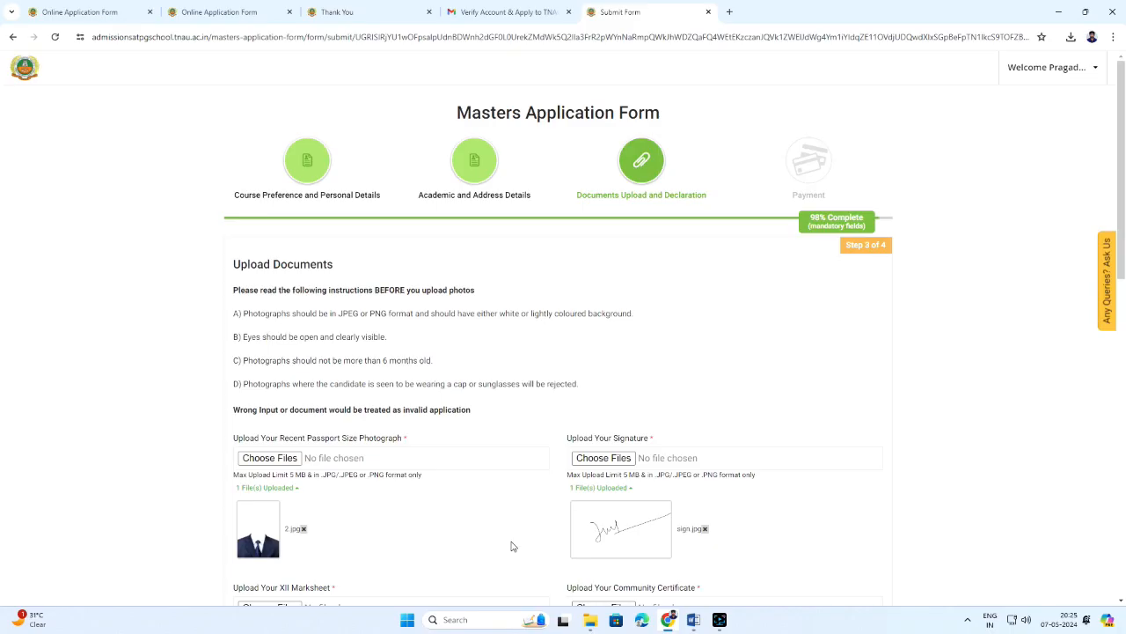
mouse_move(535, 257)
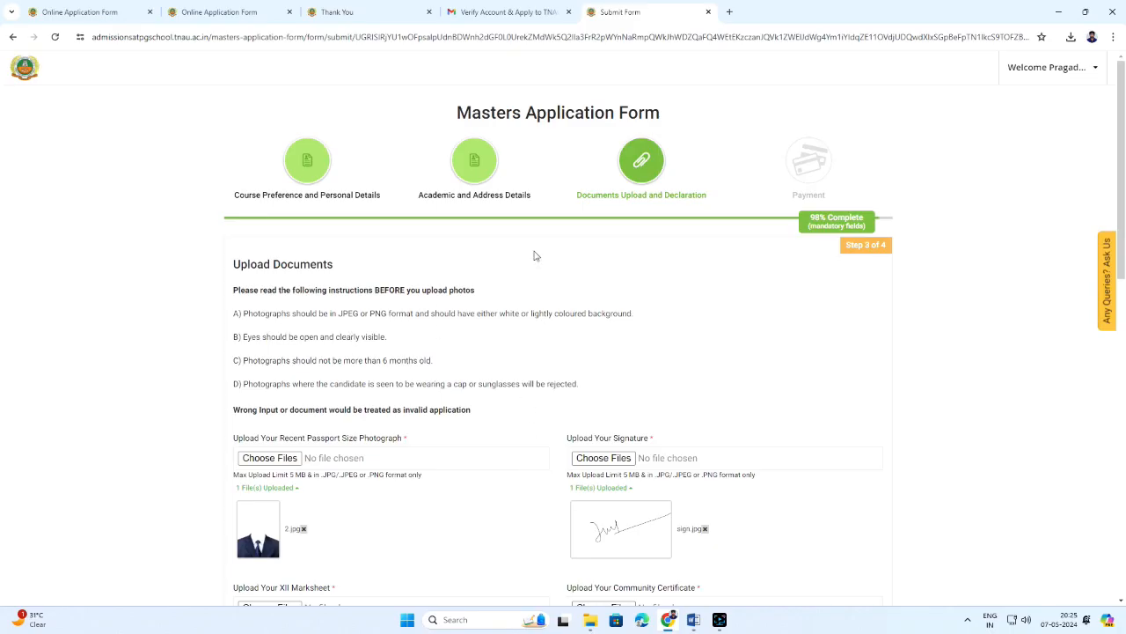
mouse_move(605, 211)
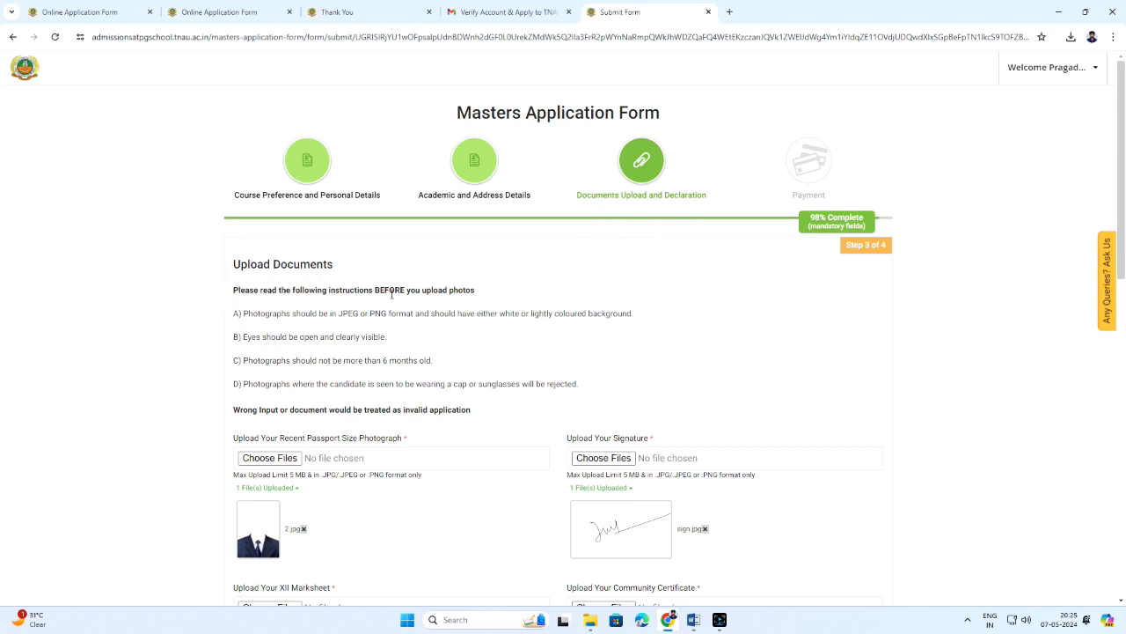
- Tick the 'Yes I Agree' declaration and continue to the ₹4600 payment review
scroll("down", 3)
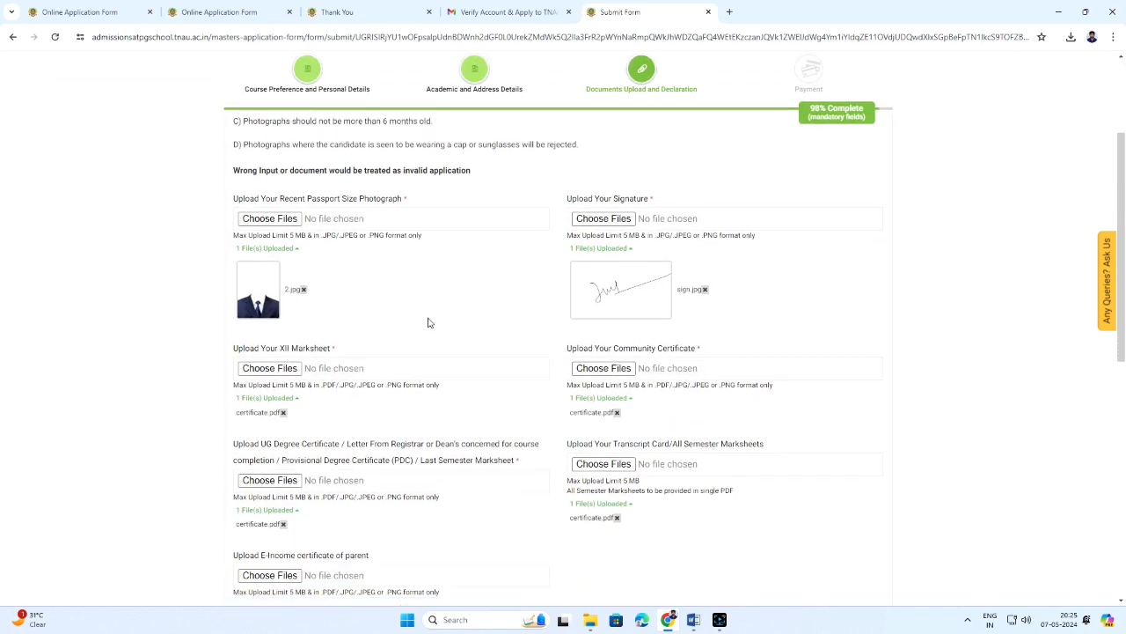
scroll("down", 3)
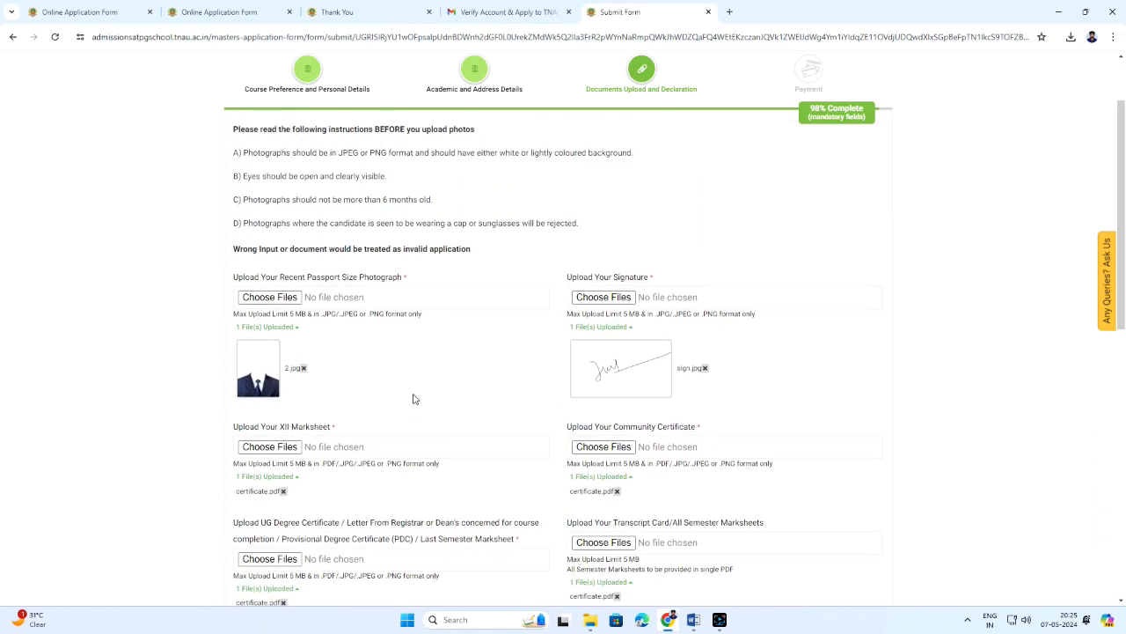
scroll("down", 3)
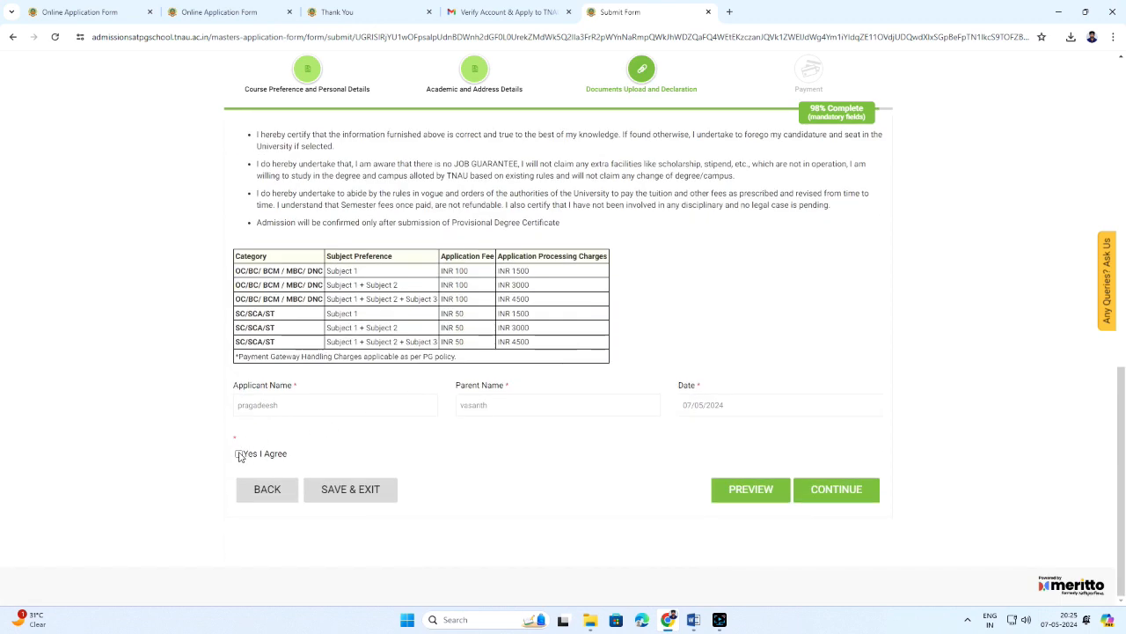
left_click(240, 454)
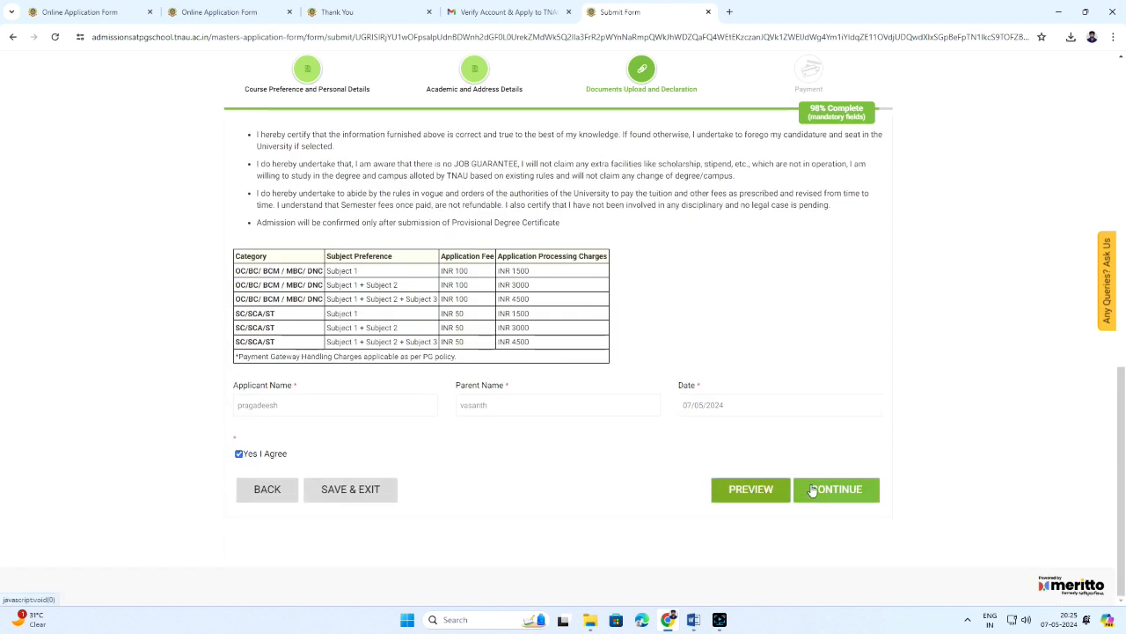
left_click(834, 489)
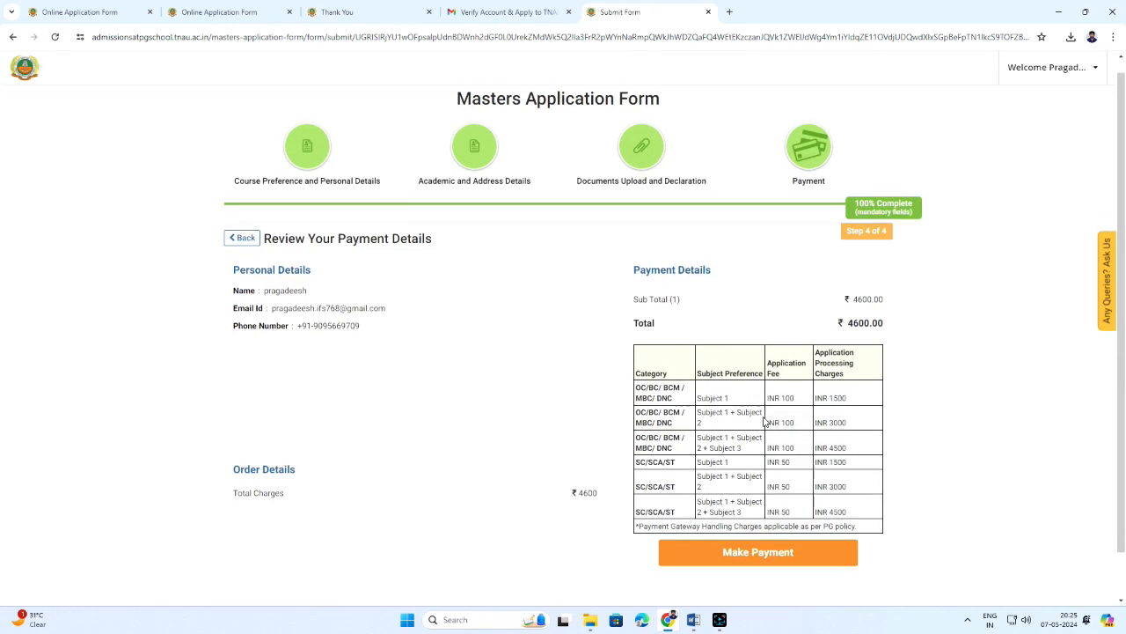
- Choose Make Payment to redirect to the payment page for the ₹4600 charges
left_click(757, 552)
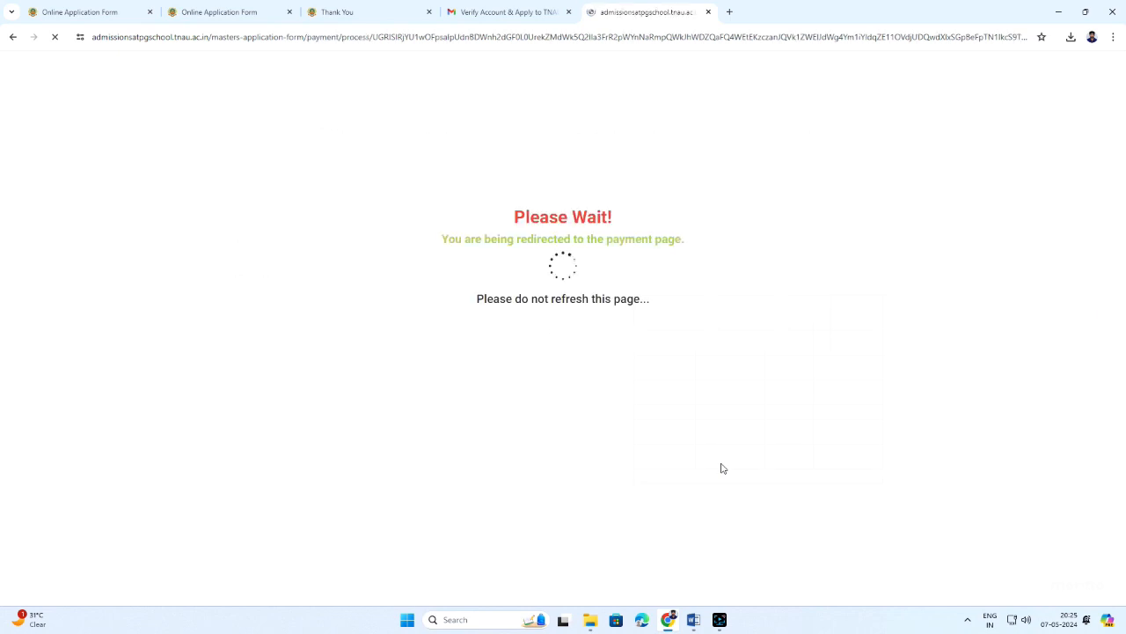